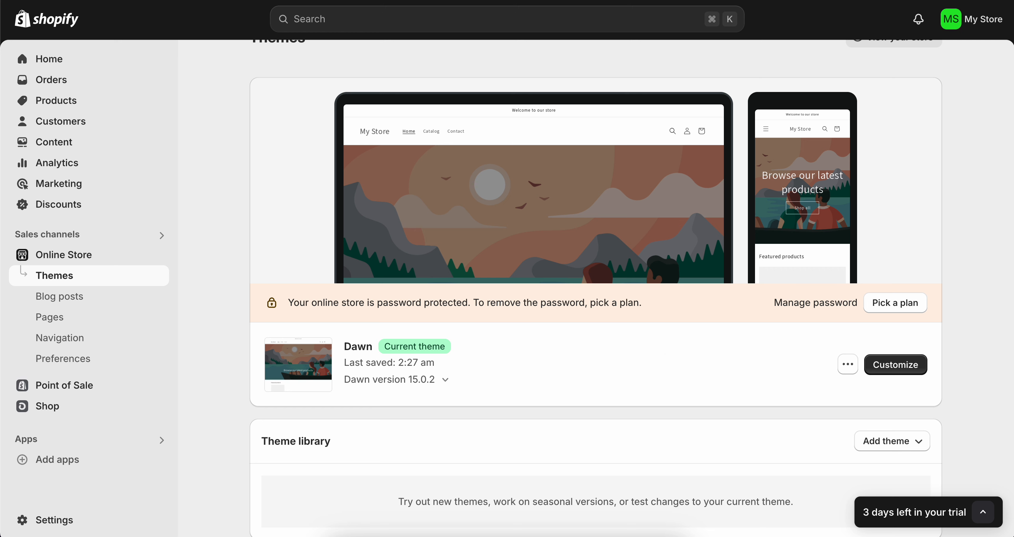
mouse_move(910, 350)
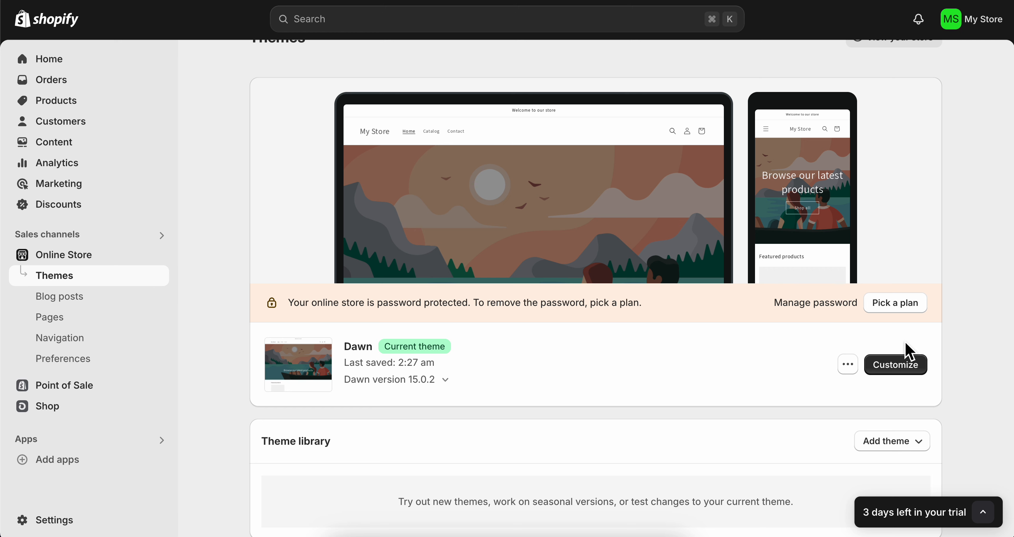
- Customize the Dawn theme and select the Header to review its logo, menu, sticky header and color settings
click(896, 365)
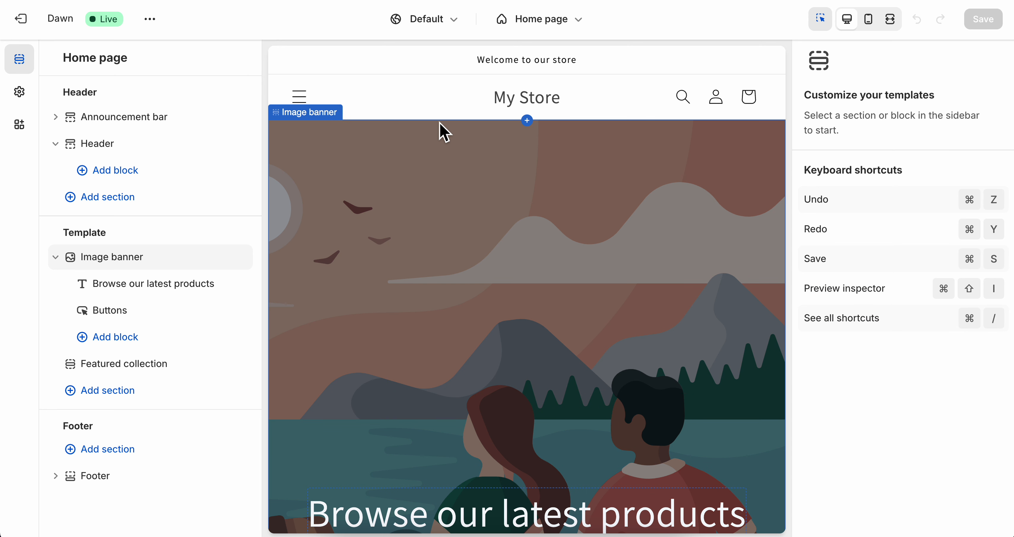
click(527, 98)
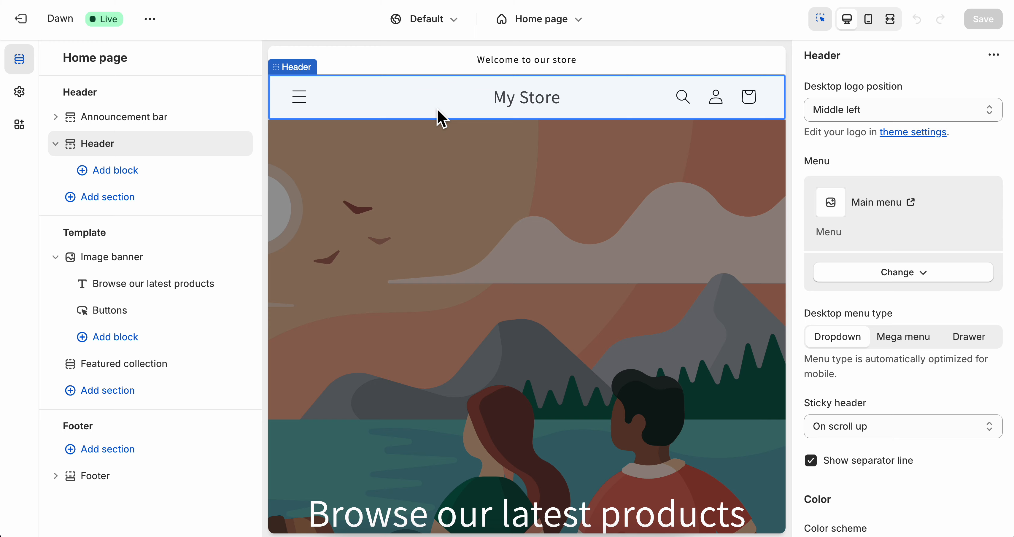
scroll(down, 3)
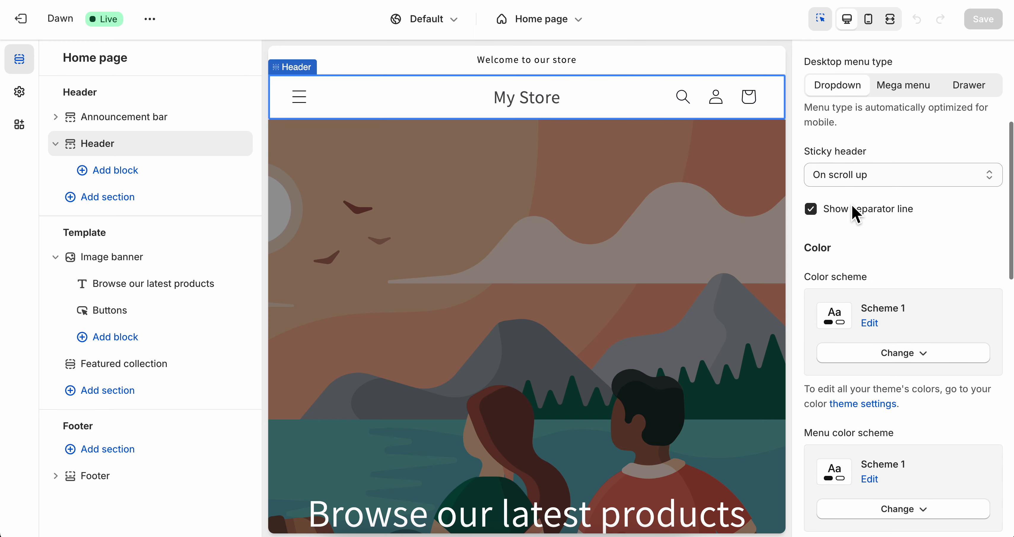
scroll(down, 3)
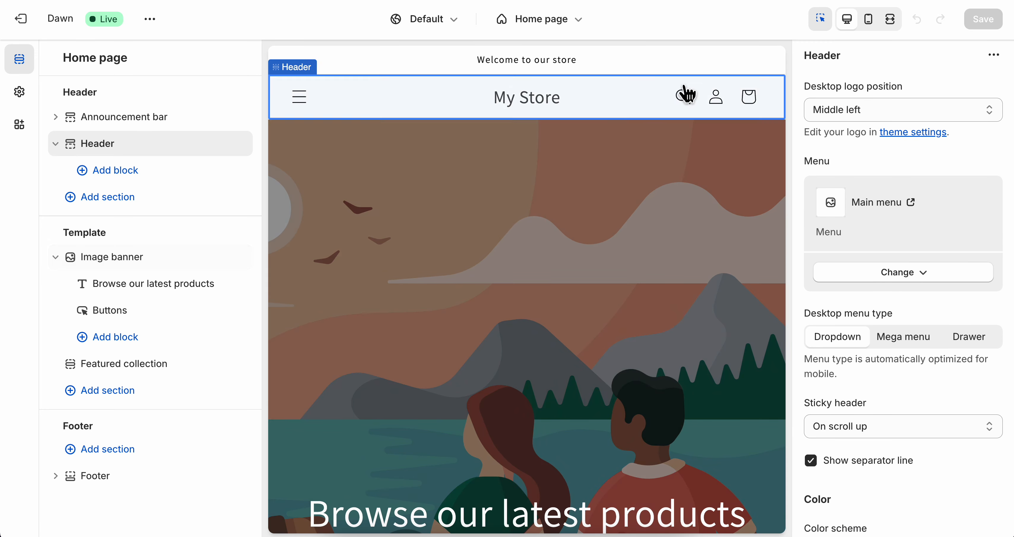
- Scroll to the Header's 16 px bottom margin, then check Add block and dismiss its empty list
scroll(down, 3)
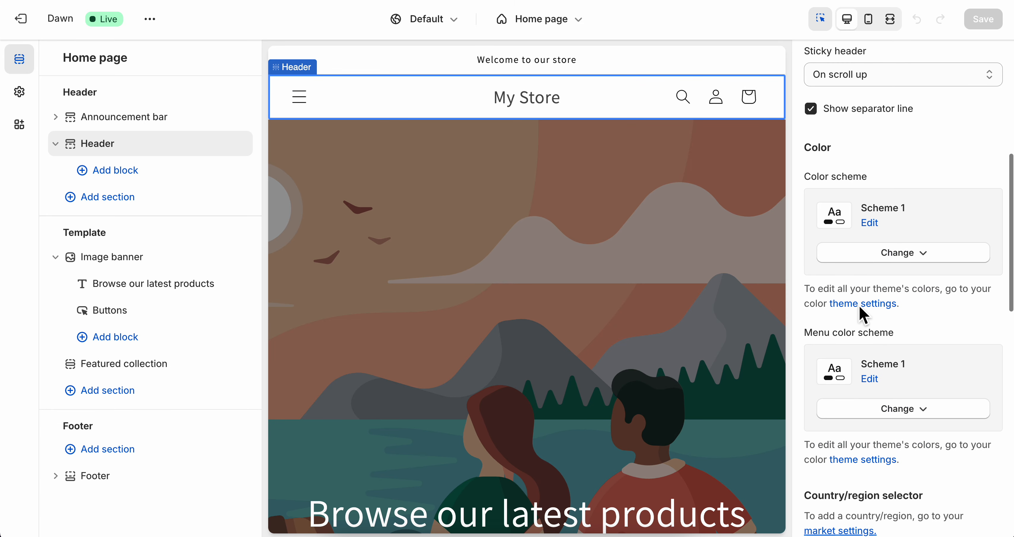
scroll(down, 3)
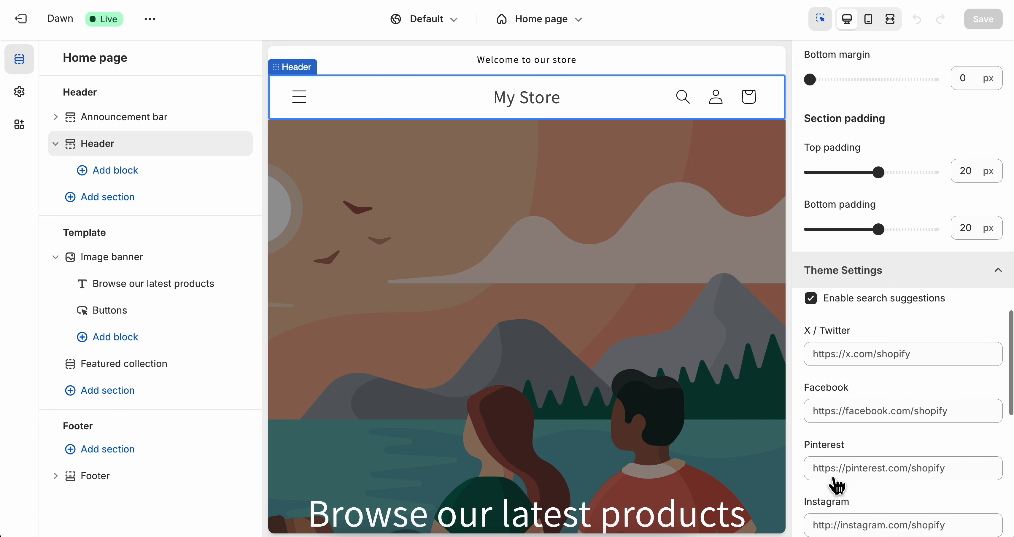
scroll(down, 3)
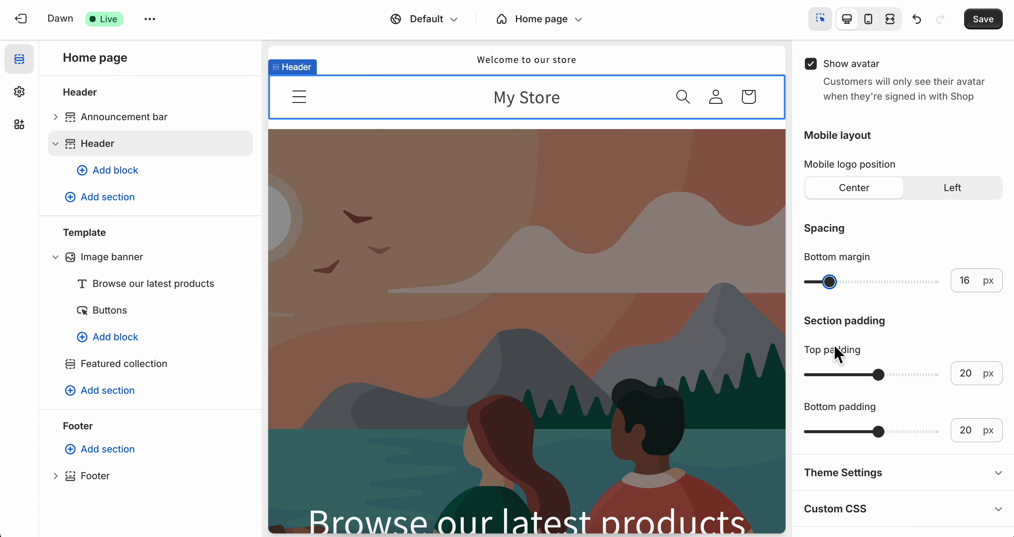
mouse_move(854, 292)
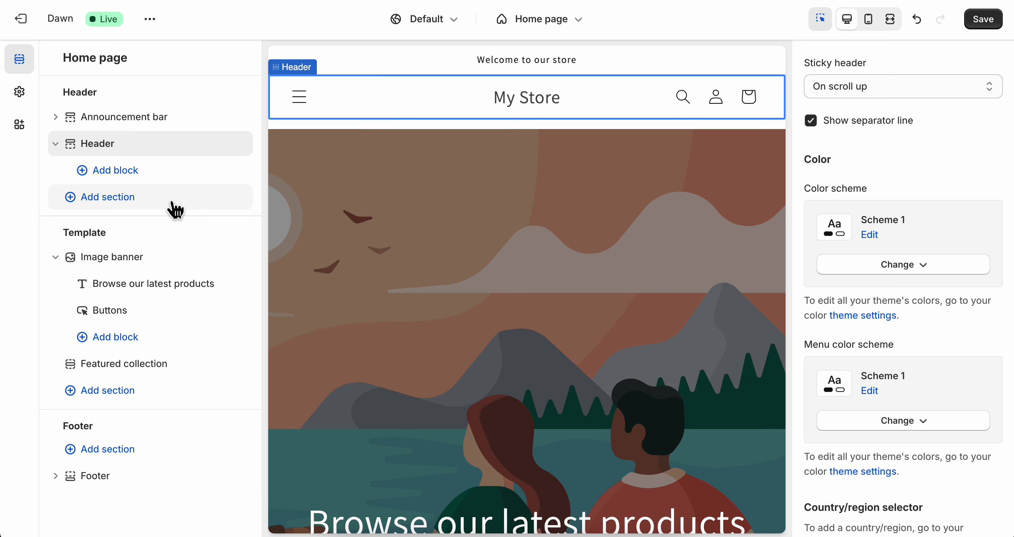
click(116, 170)
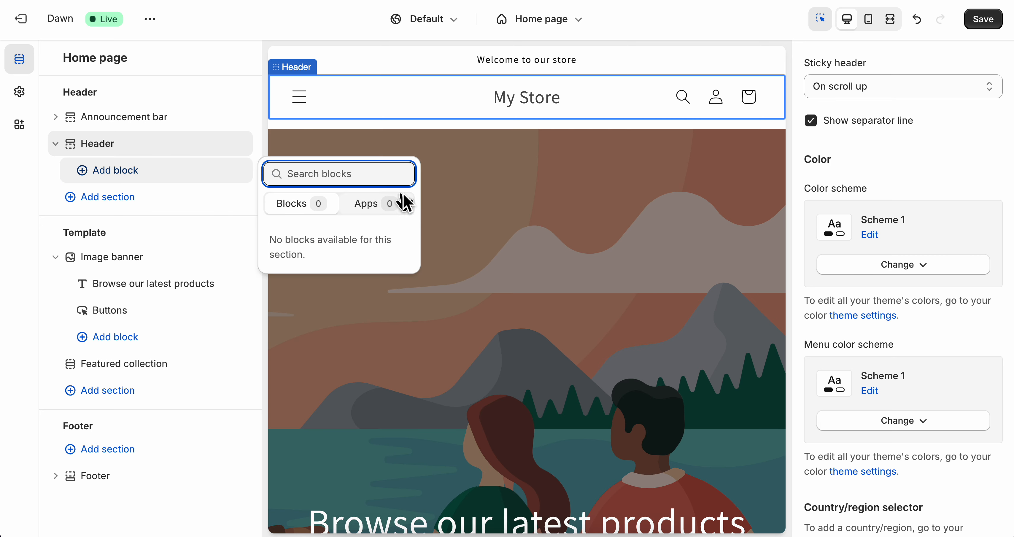
click(553, 265)
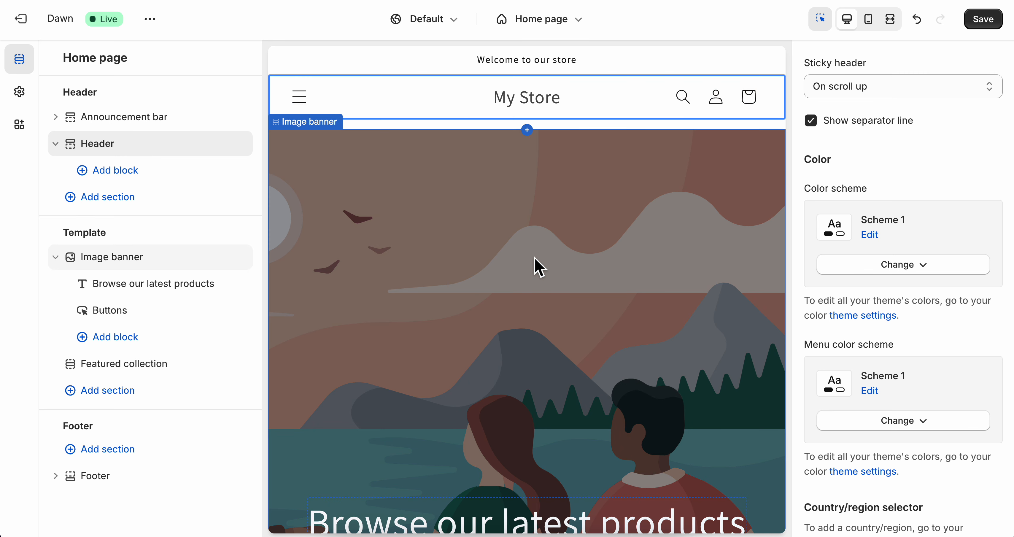
click(524, 97)
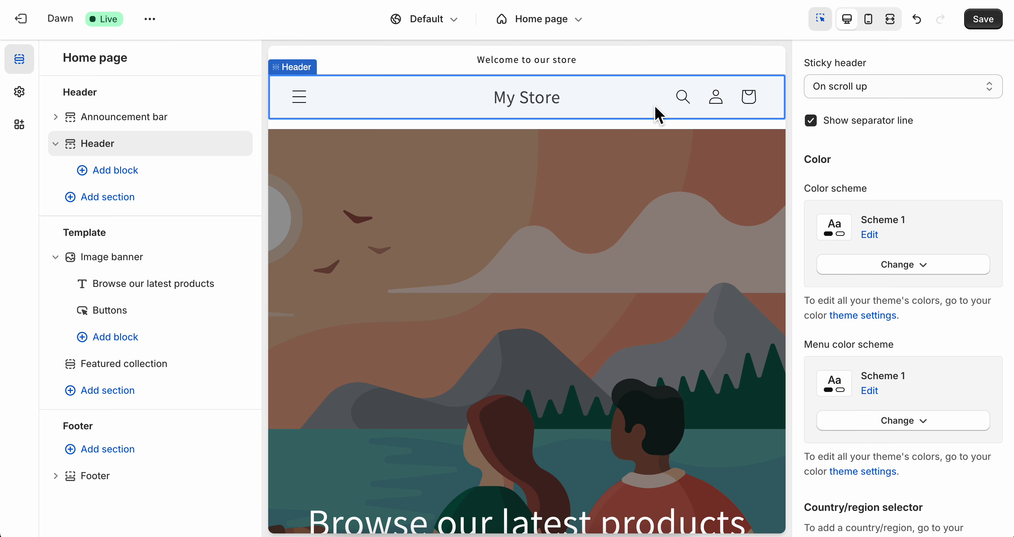
mouse_move(749, 97)
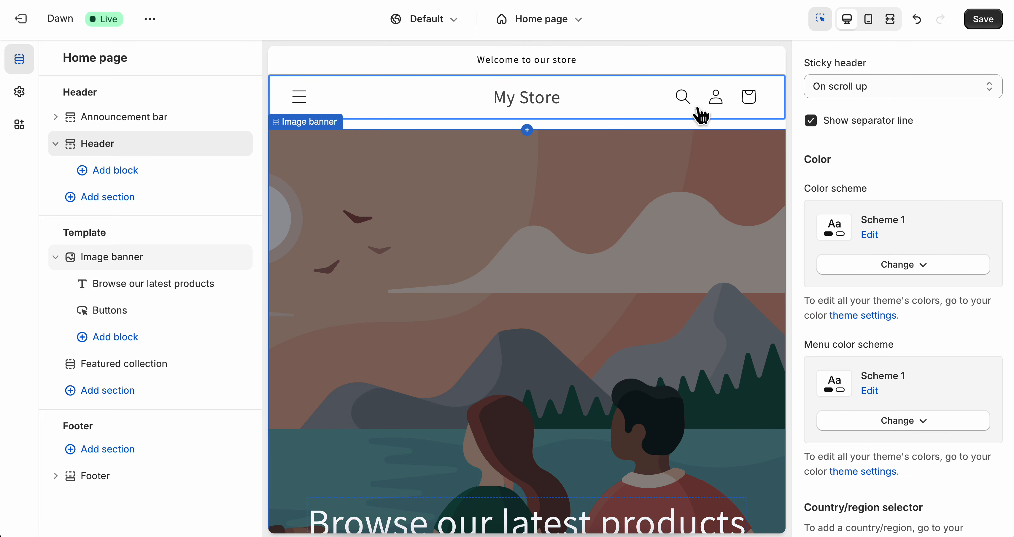
mouse_move(609, 234)
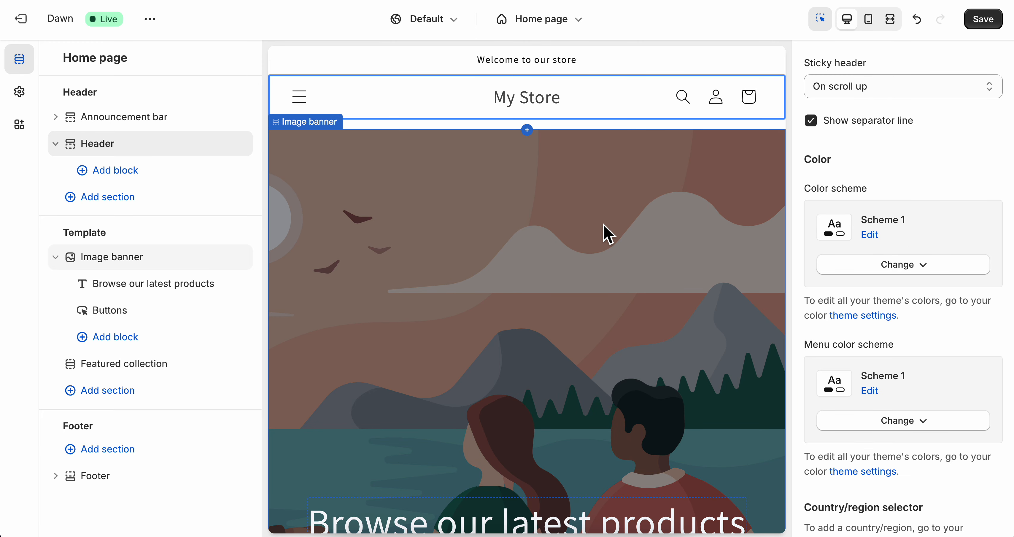